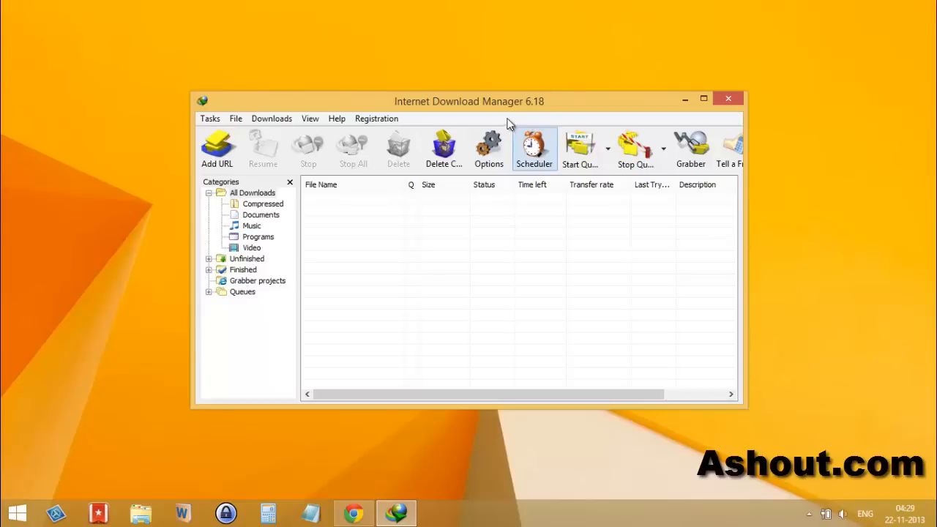
mouse_move(468, 117)
type("regedit")
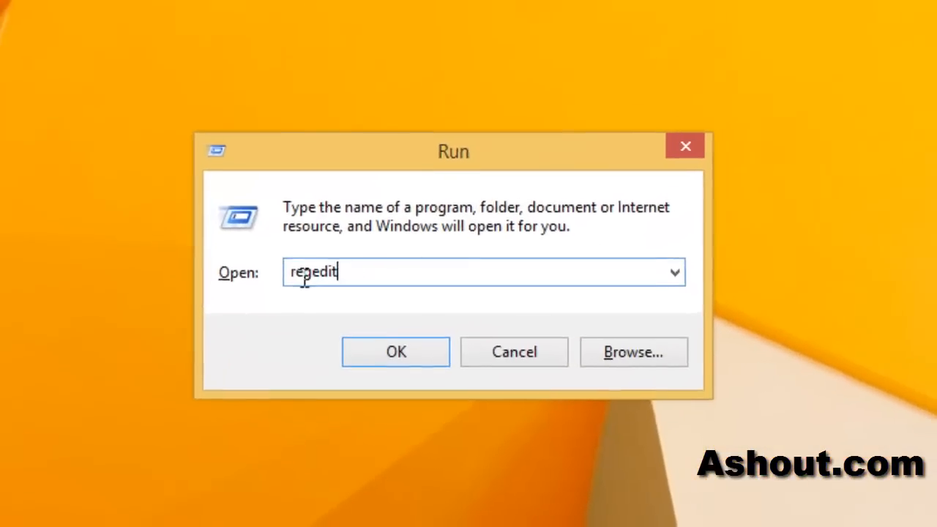
- Launch the Registry Editor by running regedit from the Run dialog
left_click(396, 351)
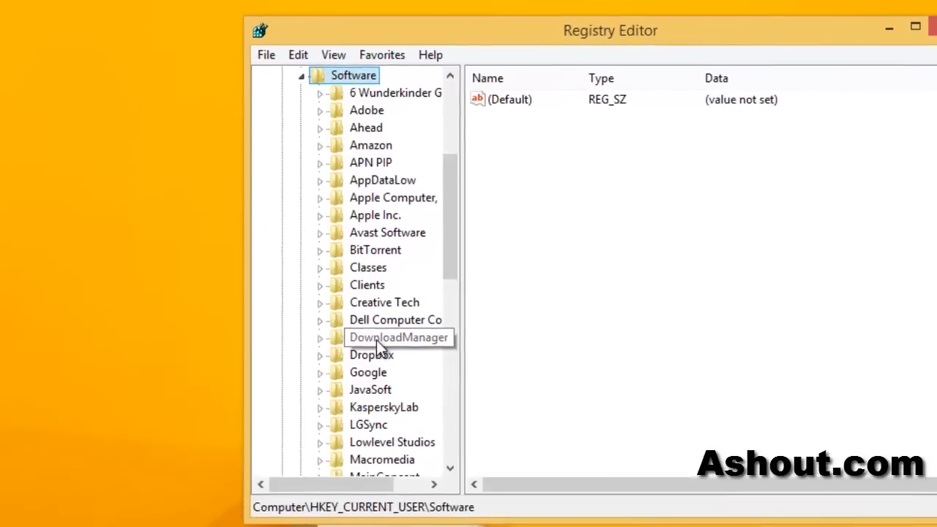
- Select the DownloadManager key under HKEY_CURRENT_USER\Software to list its values
left_click(398, 337)
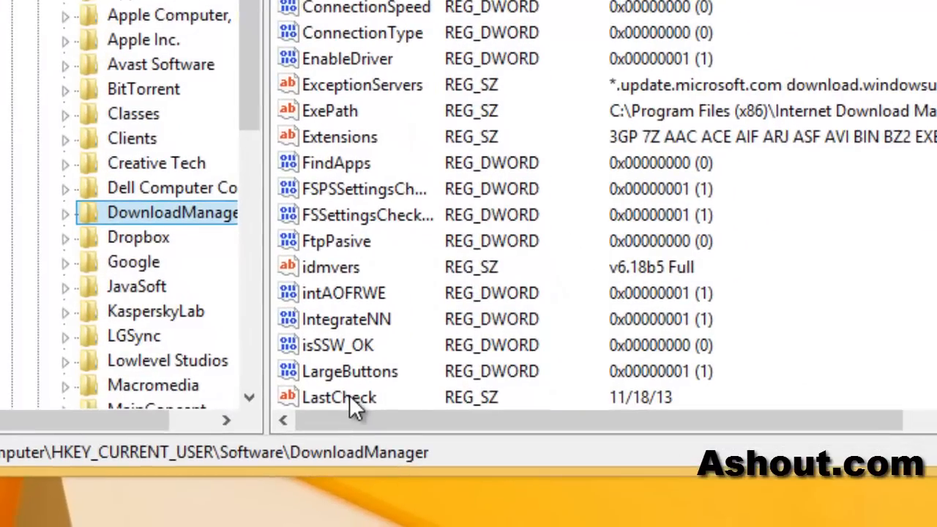
- Bring up the LastCheck string value (currently 11/18/13) for editing
double_click(339, 397)
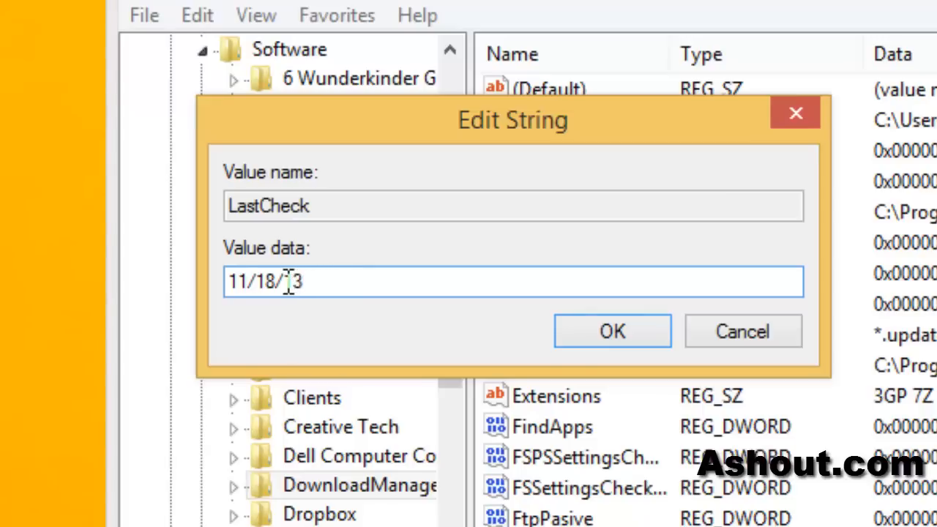
- Change the LastCheck year from 13 to 50 so the date reads 11/18/50
double_click(293, 282)
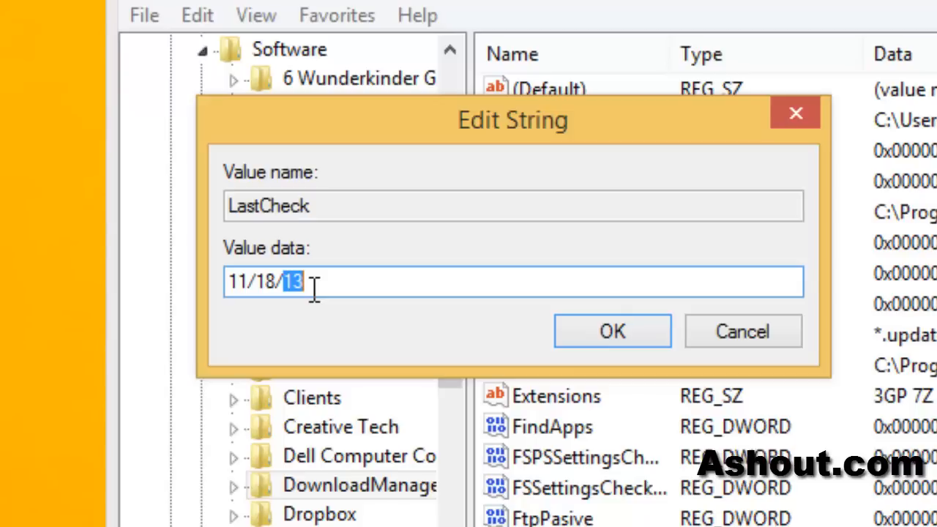
type("50")
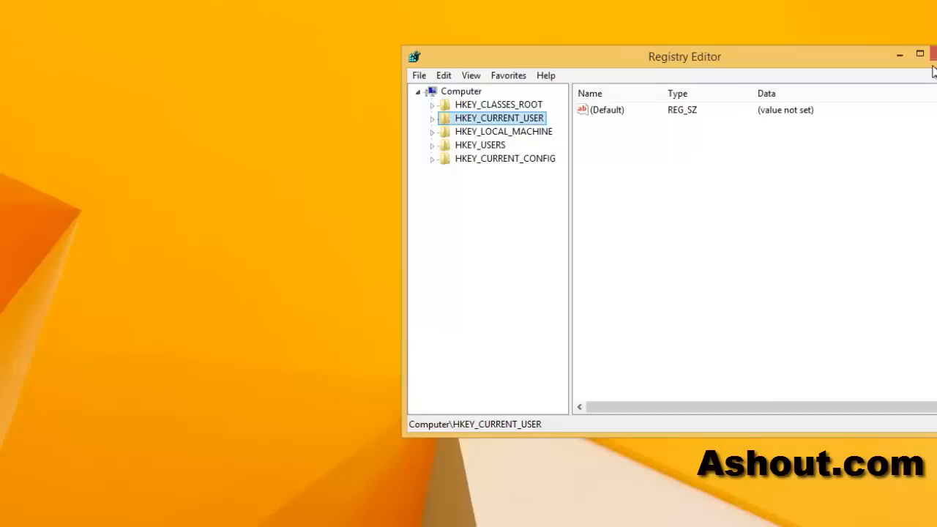
- Close the Registry Editor, returning to the desktop
left_click(929, 54)
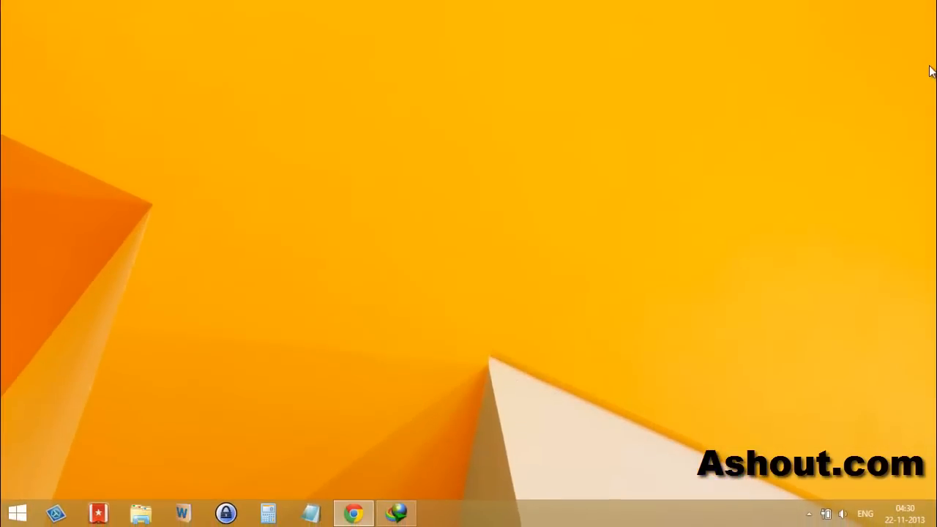